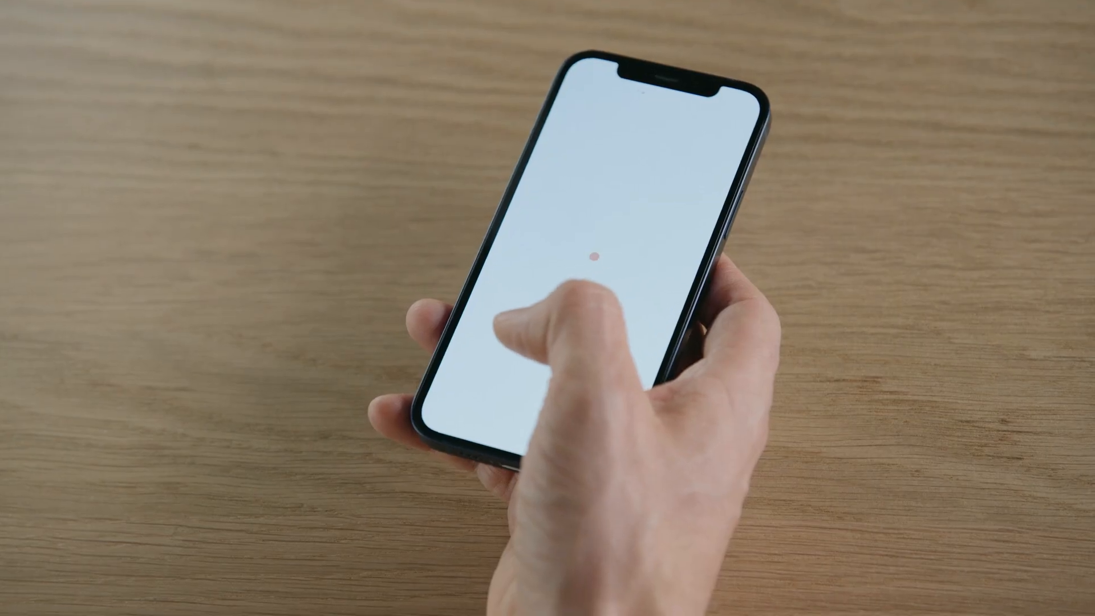
# Step: Dismiss the Sparkle.ahap Quick Look preview, leaving the Demo folder visible in Finder
pyautogui.click(595, 256)
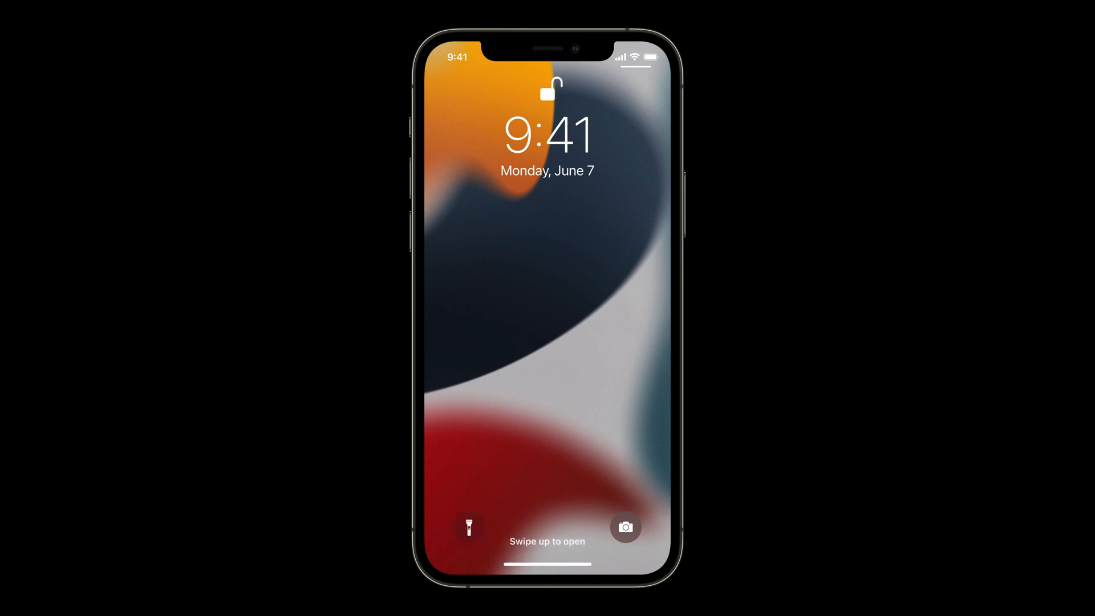
pyautogui.click(468, 527)
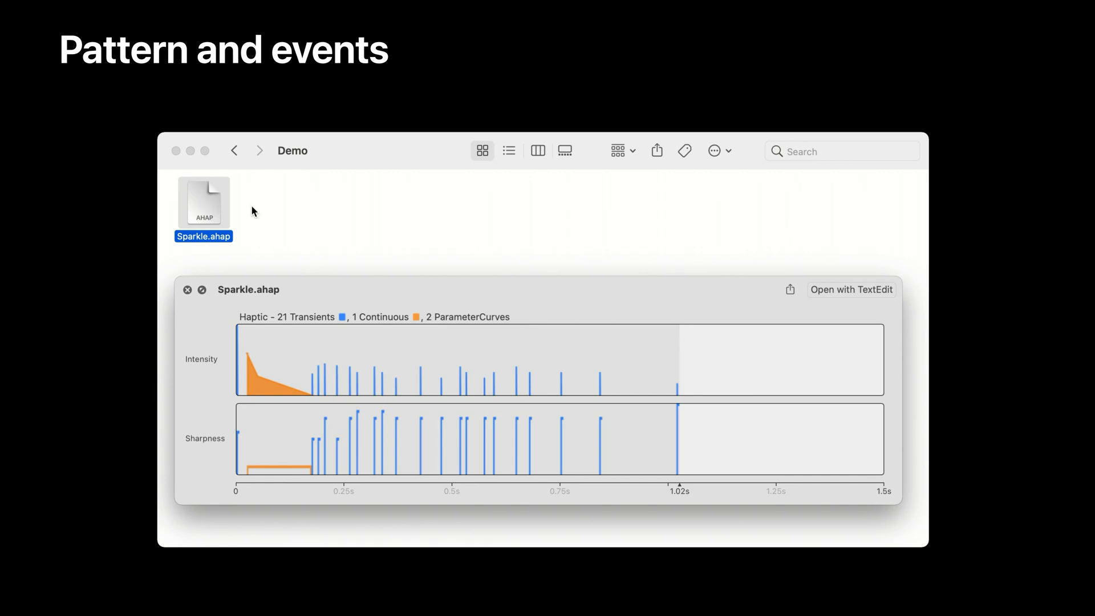
pyautogui.click(187, 290)
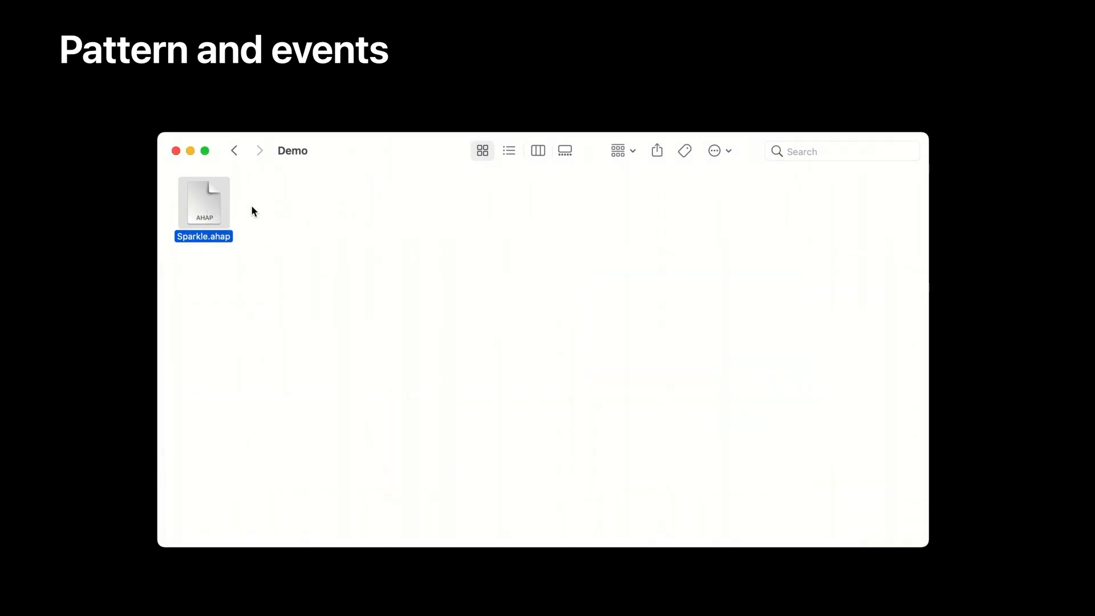
pyautogui.press('space')
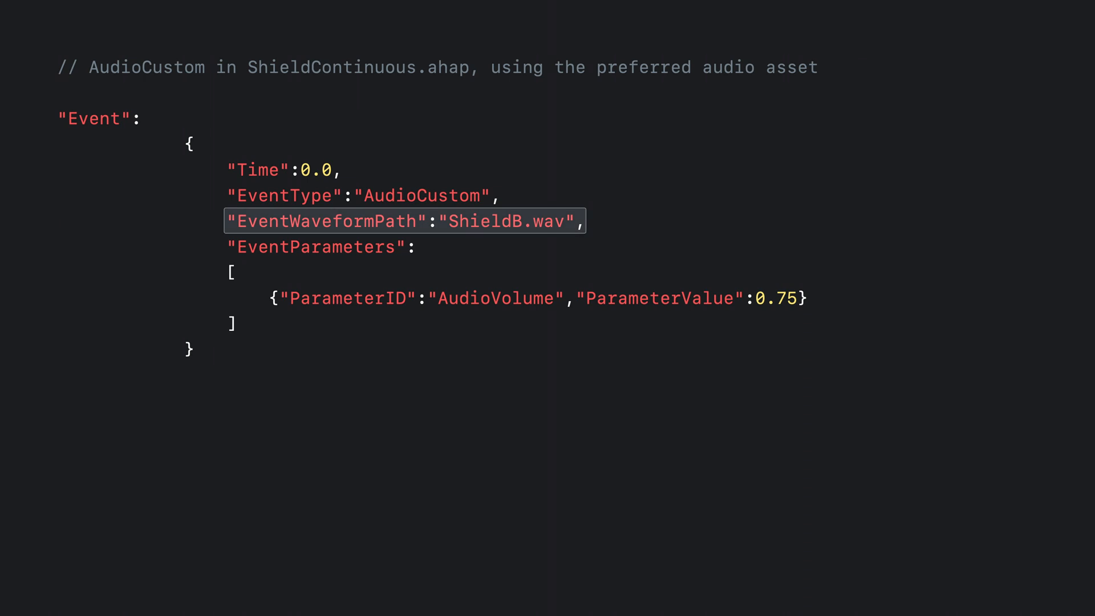
# Step: Enter ShieldA.wav as the AudioCustom event's EventWaveformPath in ShieldContinuous.ahap
pyautogui.write('ShieldA.wav')
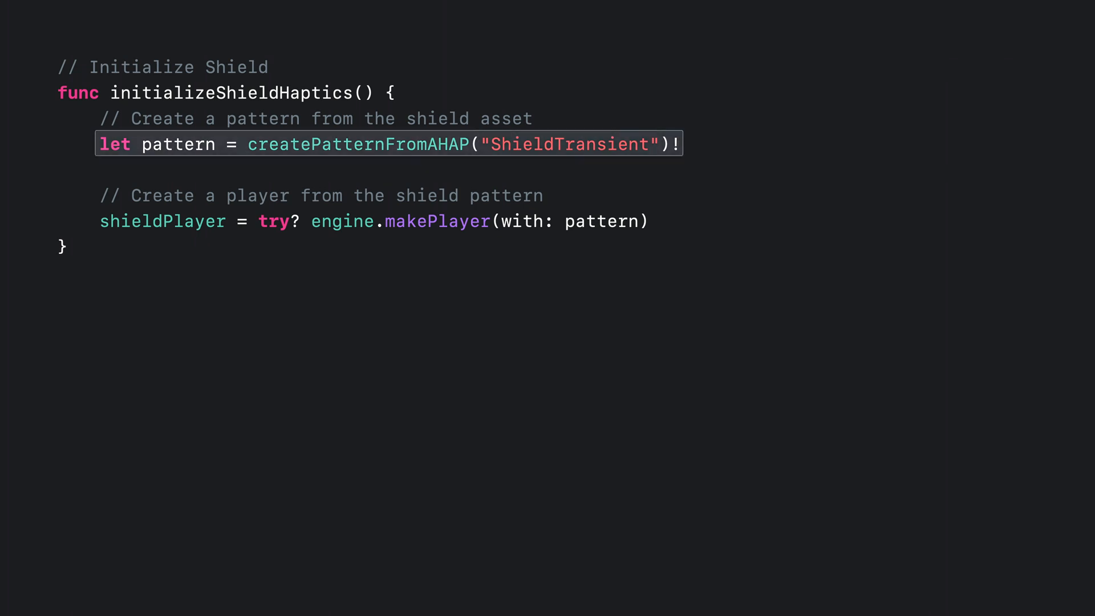
# Step: Change the createPatternFromAHAP name string from "ShieldTransient" to "ShieldContinuous"
pyautogui.write('ShieldContinuous')
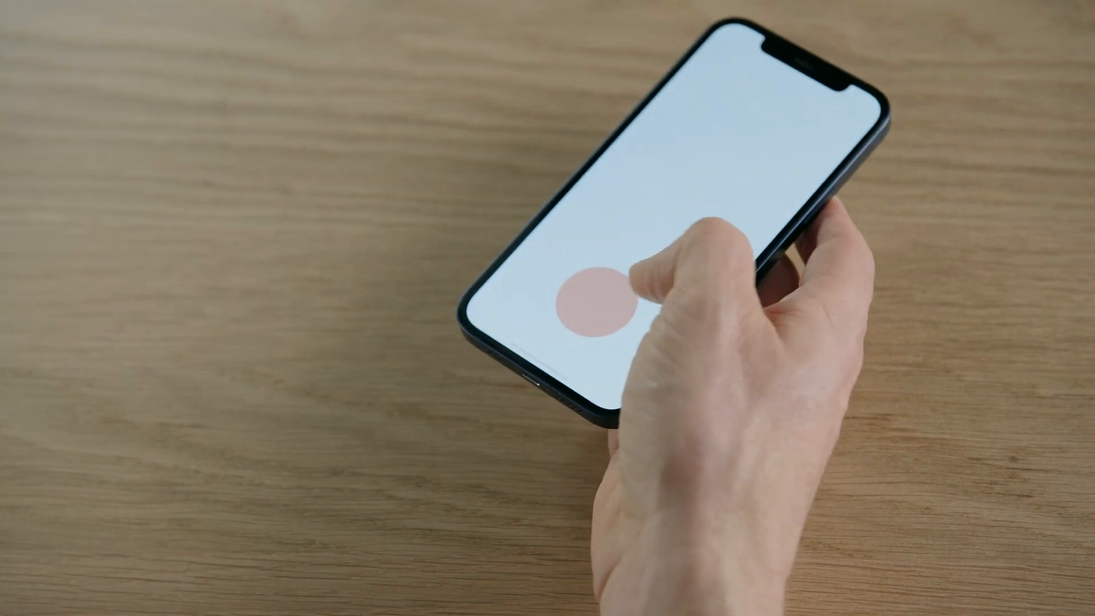
# Step: Tap the pink ball in Haptic Ricochet on the iPhone to feel the shield haptic
pyautogui.click(594, 308)
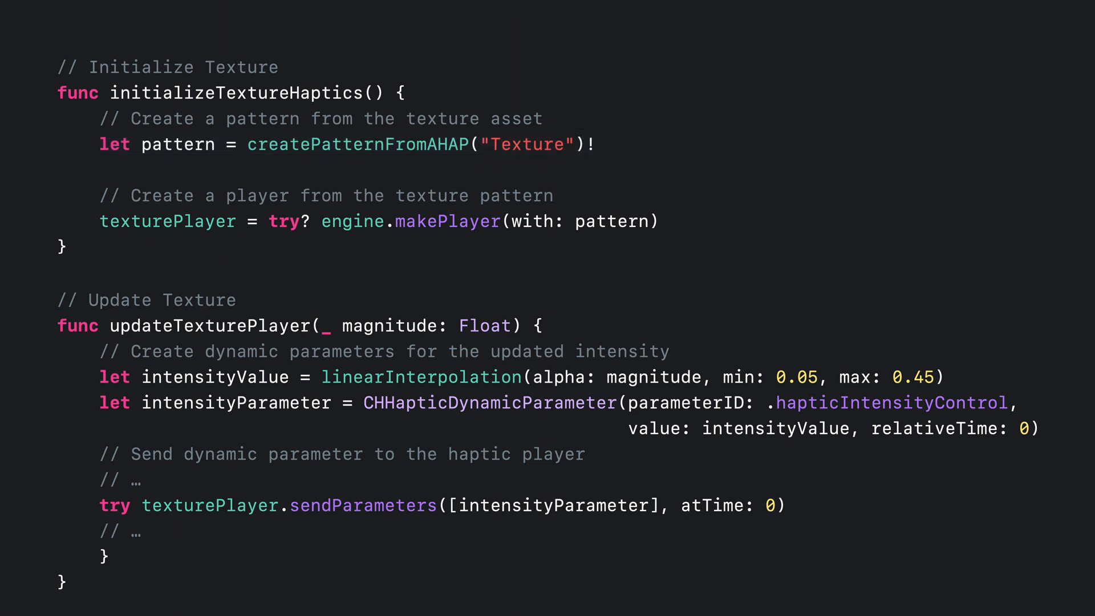
# Step: Bring up initializeTextureHaptics and updateTexturePlayer in the Xcode editor
pyautogui.click(377, 221)
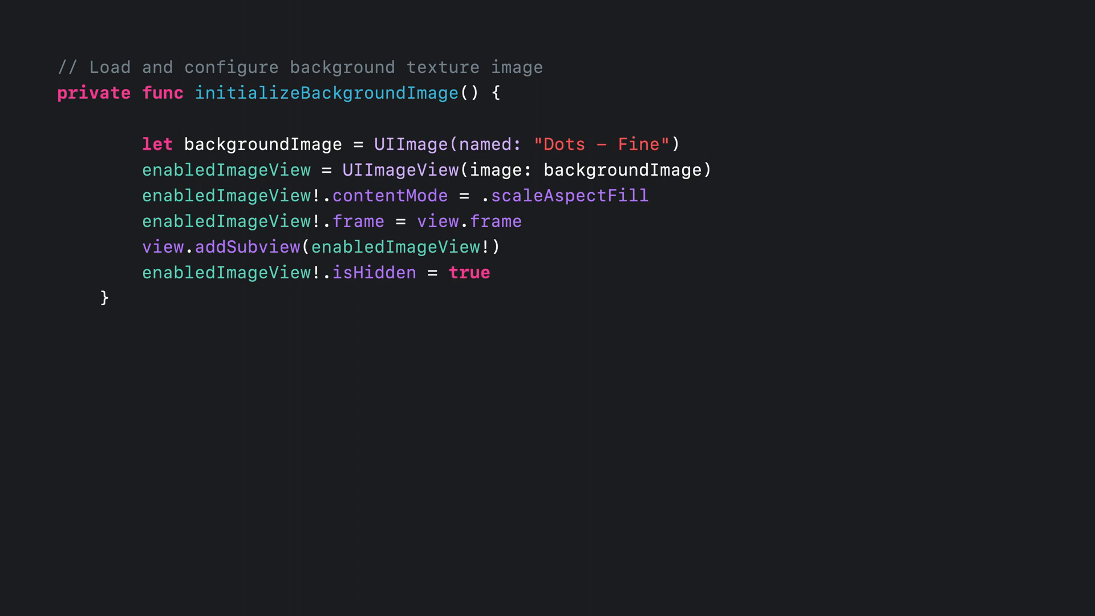
# Step: Select the "Dots - Fine" image name string in initializeBackgroundImage
pyautogui.doubleClick(606, 144)
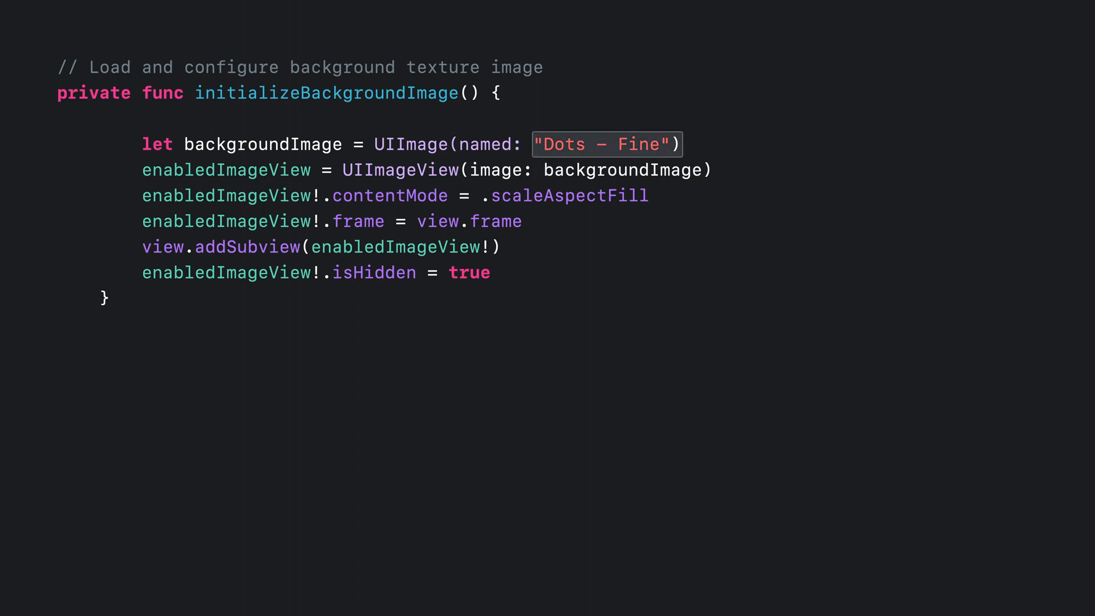